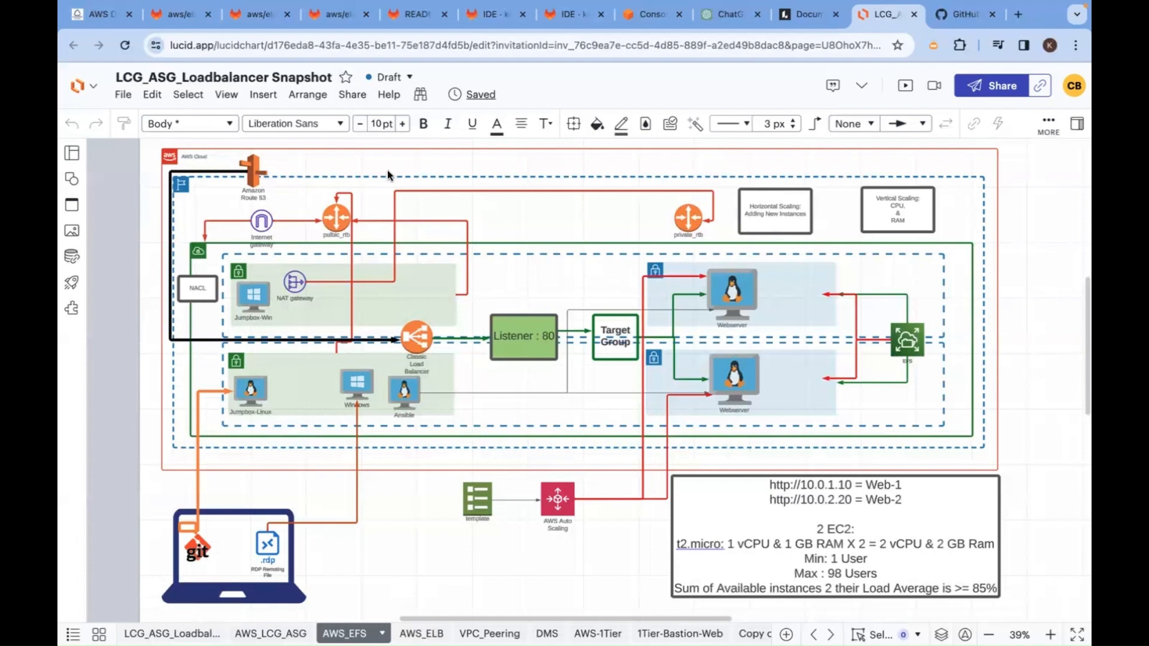
- Switch from the Lucidchart diagram to the GitLab java_elasticBeanstalk.md deployment notes
{"action": "left_click", "coordinate": [249, 15]}
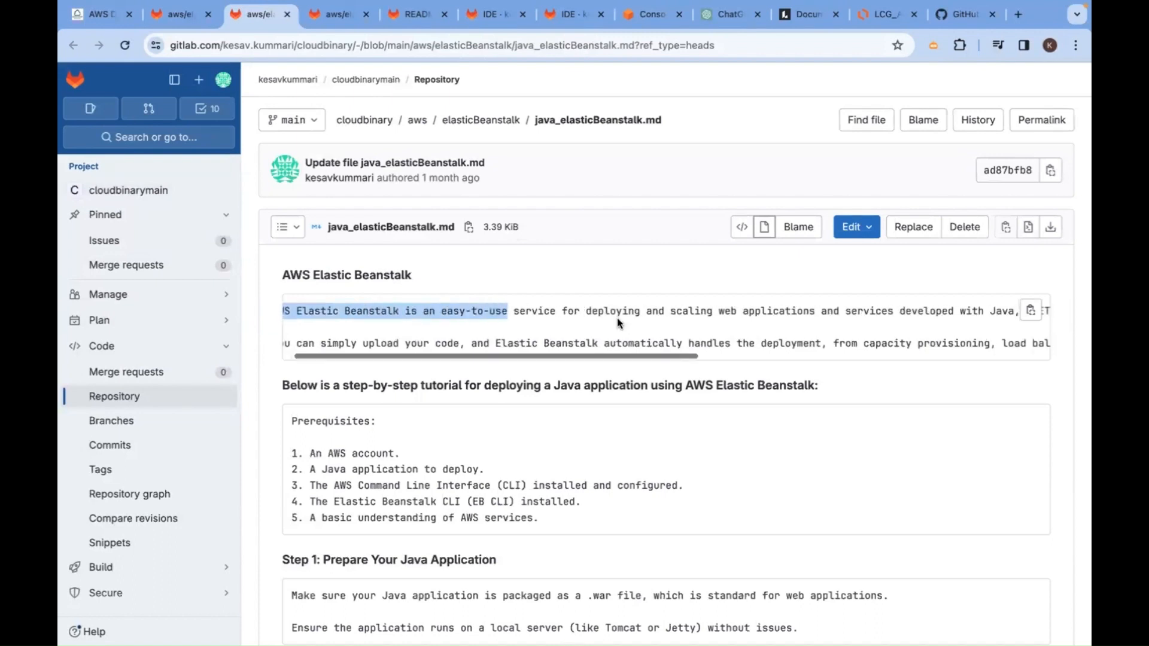
{"action": "scroll", "scroll_direction": "right", "scroll_amount": 3}
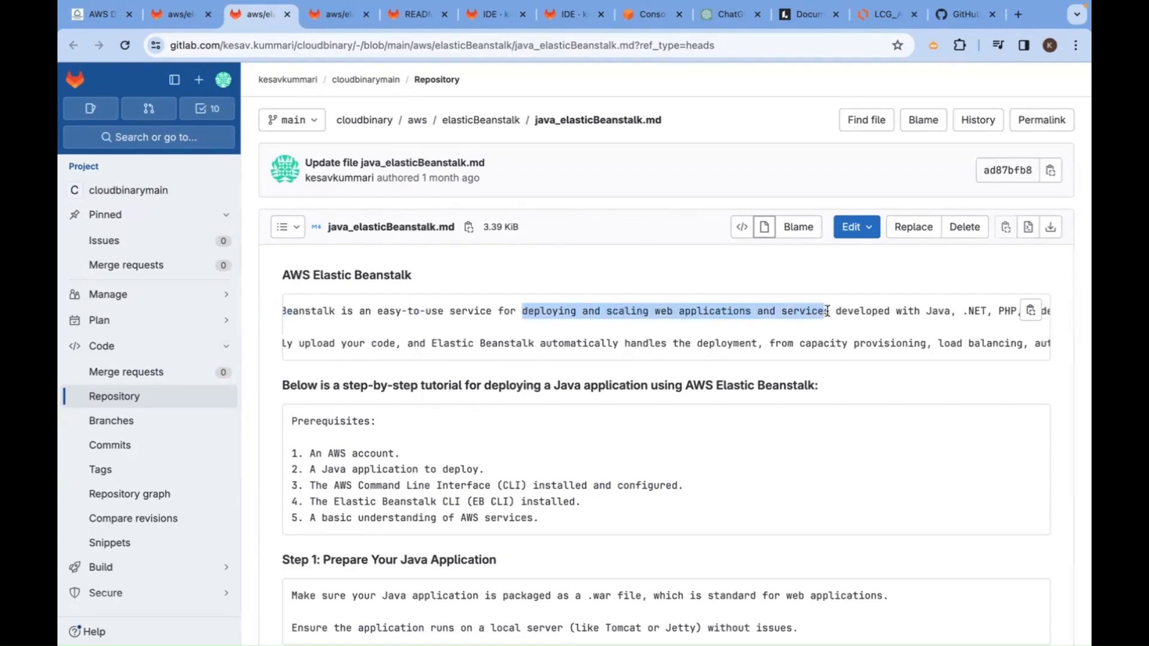
{"action": "scroll", "scroll_direction": "right", "scroll_amount": 3}
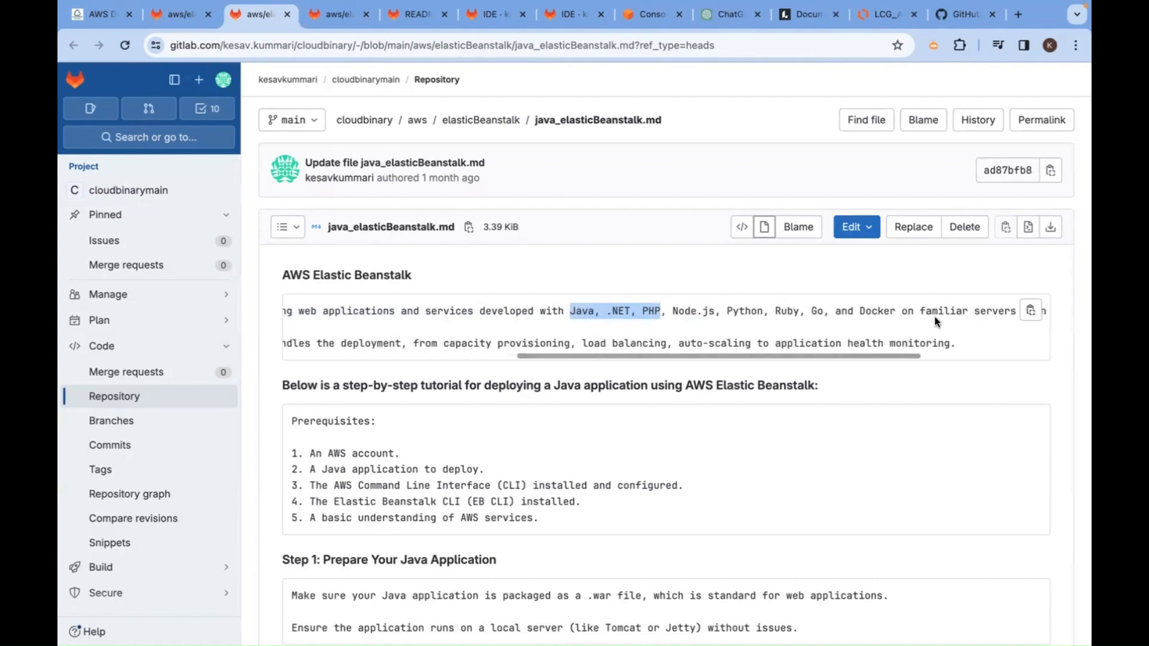
{"action": "scroll", "scroll_direction": "right", "scroll_amount": 3}
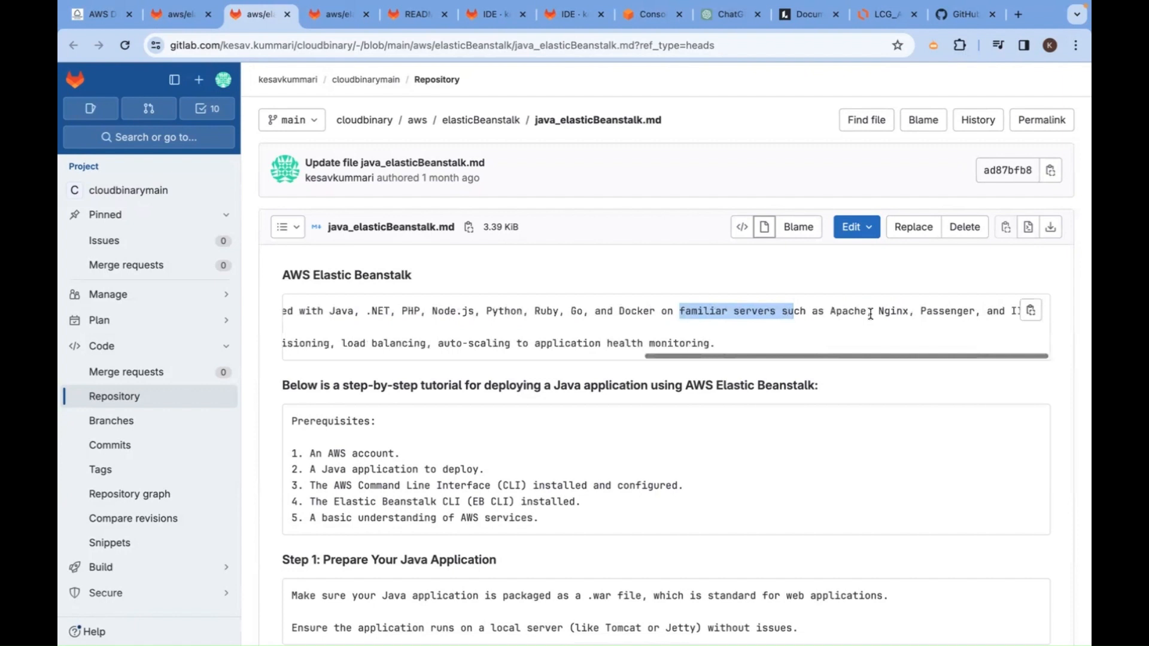
{"action": "double_click", "coordinate": [847, 311]}
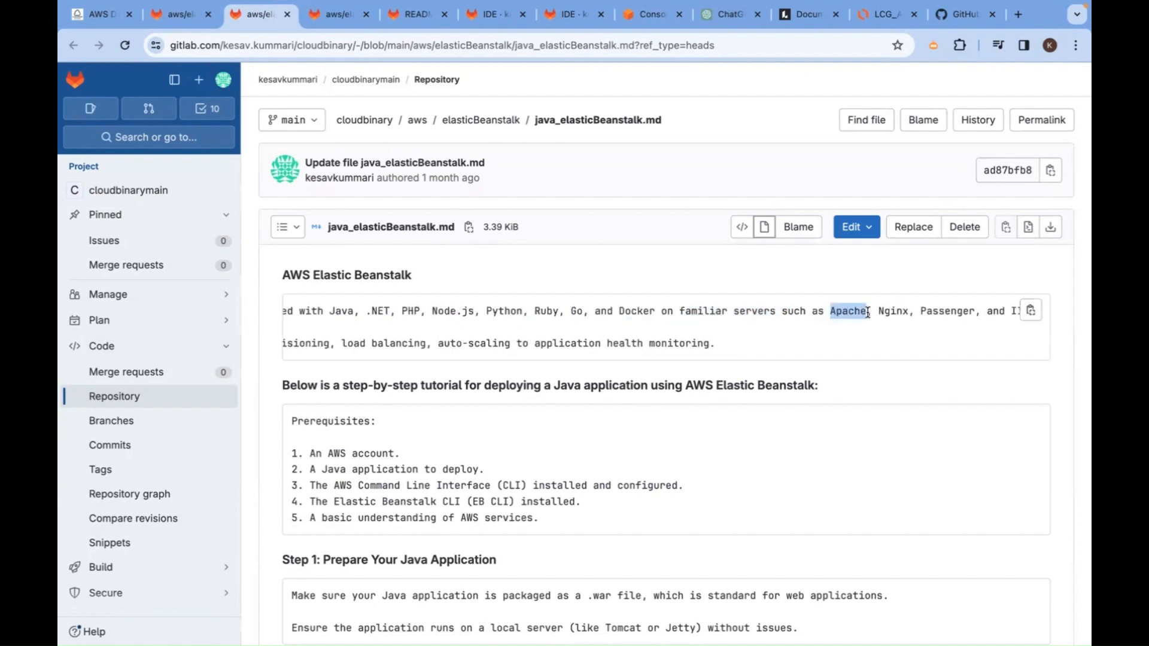
{"action": "mouse_move", "coordinate": [880, 323]}
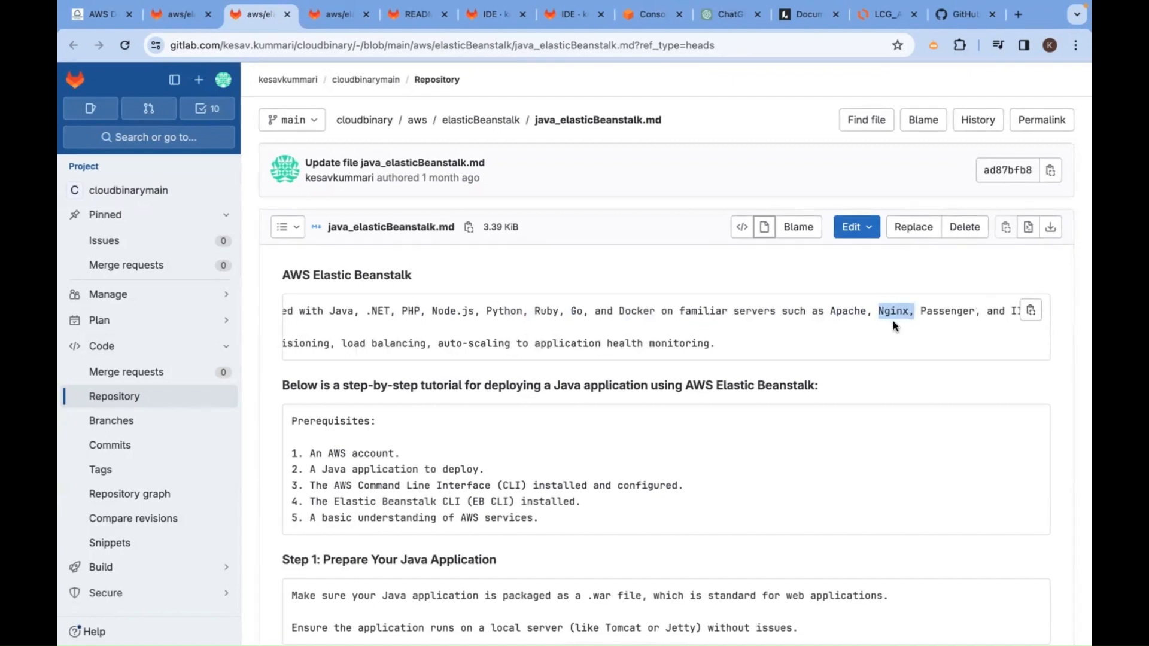
{"action": "mouse_move", "coordinate": [884, 325]}
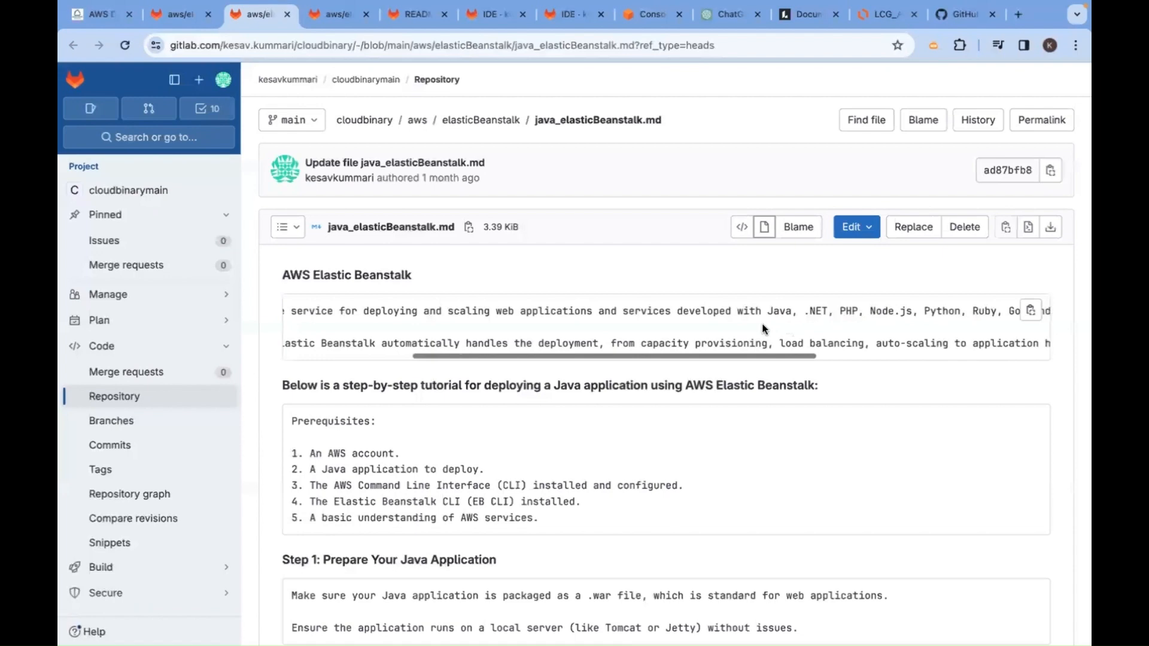
{"action": "scroll", "scroll_direction": "left", "scroll_amount": 3}
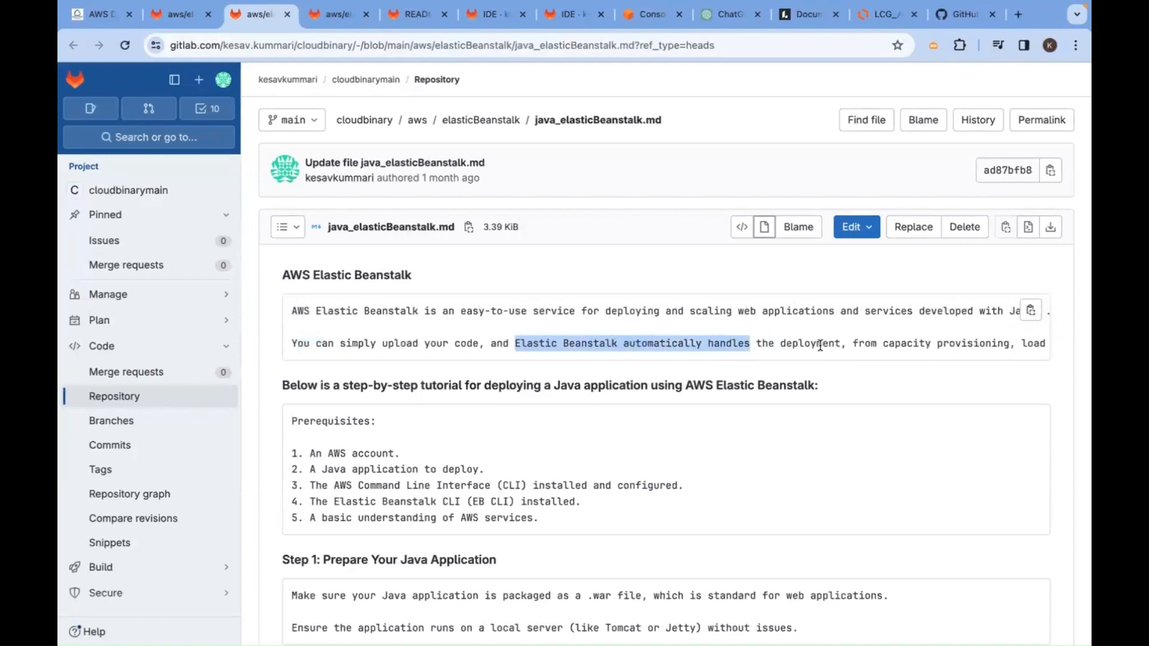
{"action": "scroll", "scroll_direction": "right", "scroll_amount": 3}
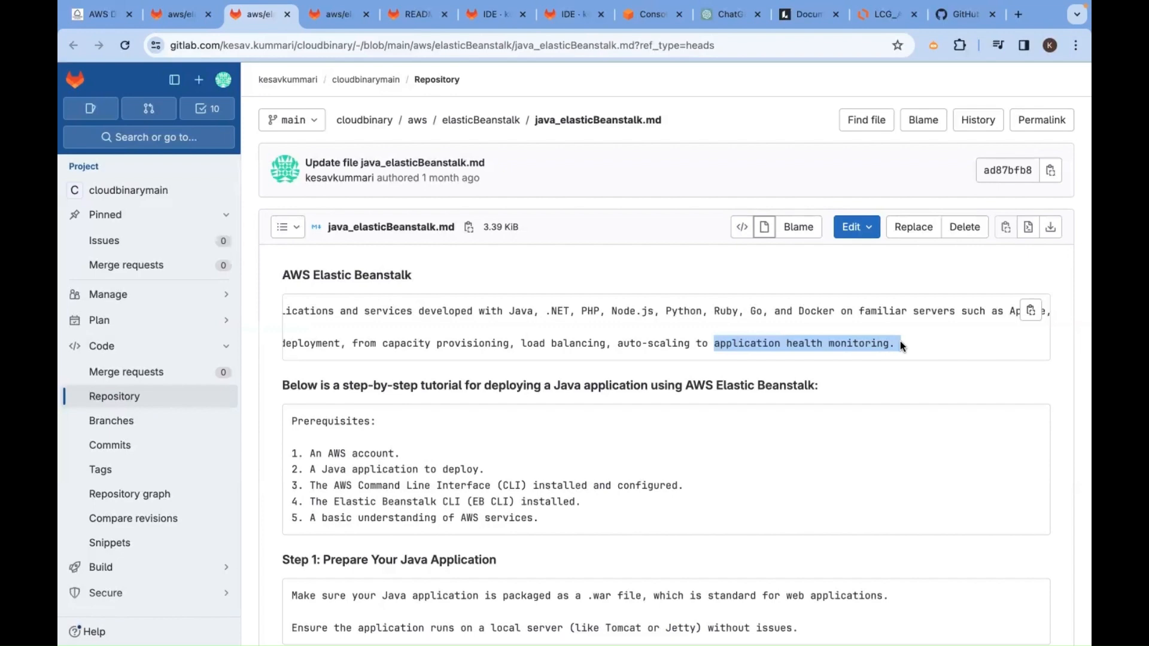
{"action": "scroll", "scroll_direction": "down", "scroll_amount": 3}
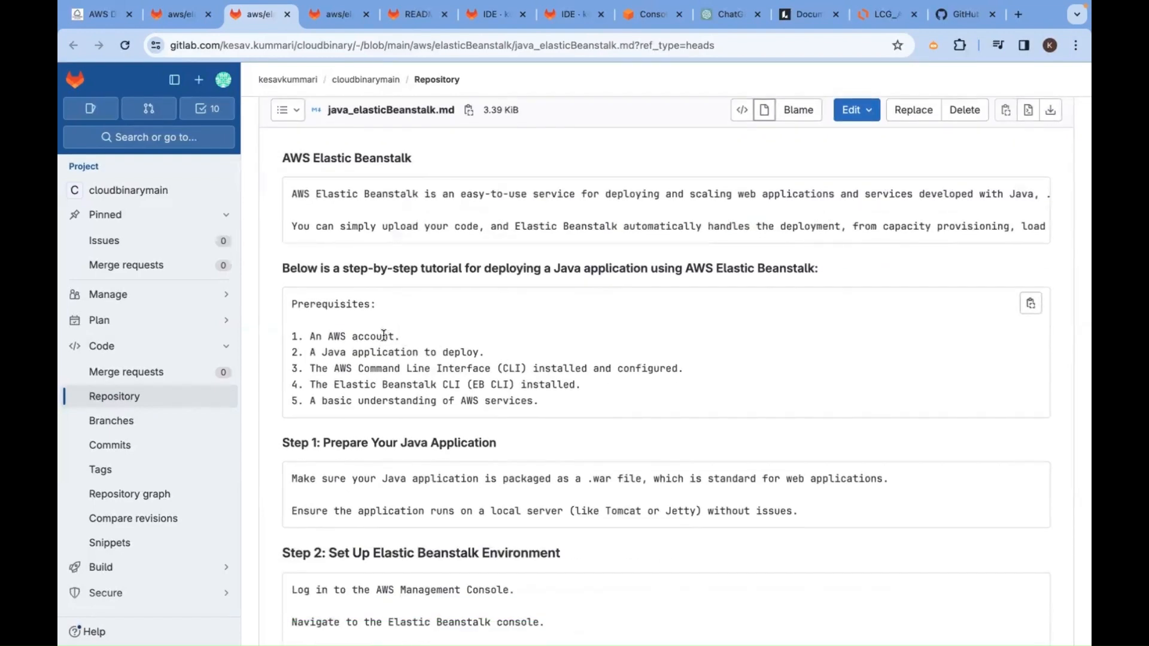
{"action": "double_click", "coordinate": [364, 336]}
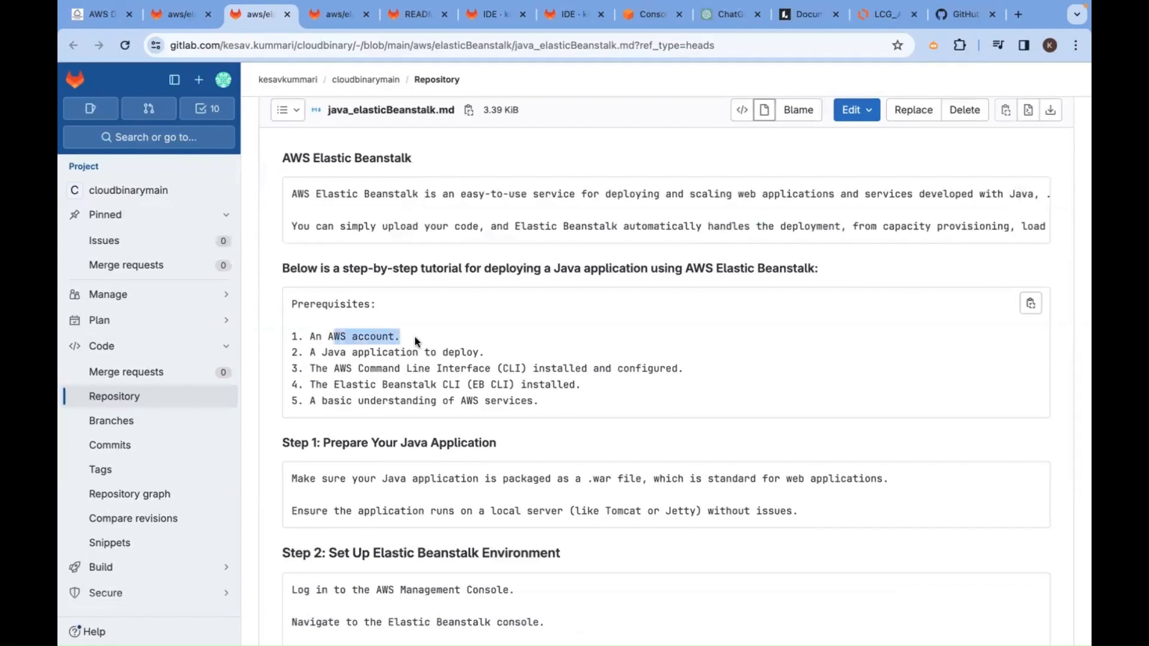
{"action": "mouse_move", "coordinate": [322, 352]}
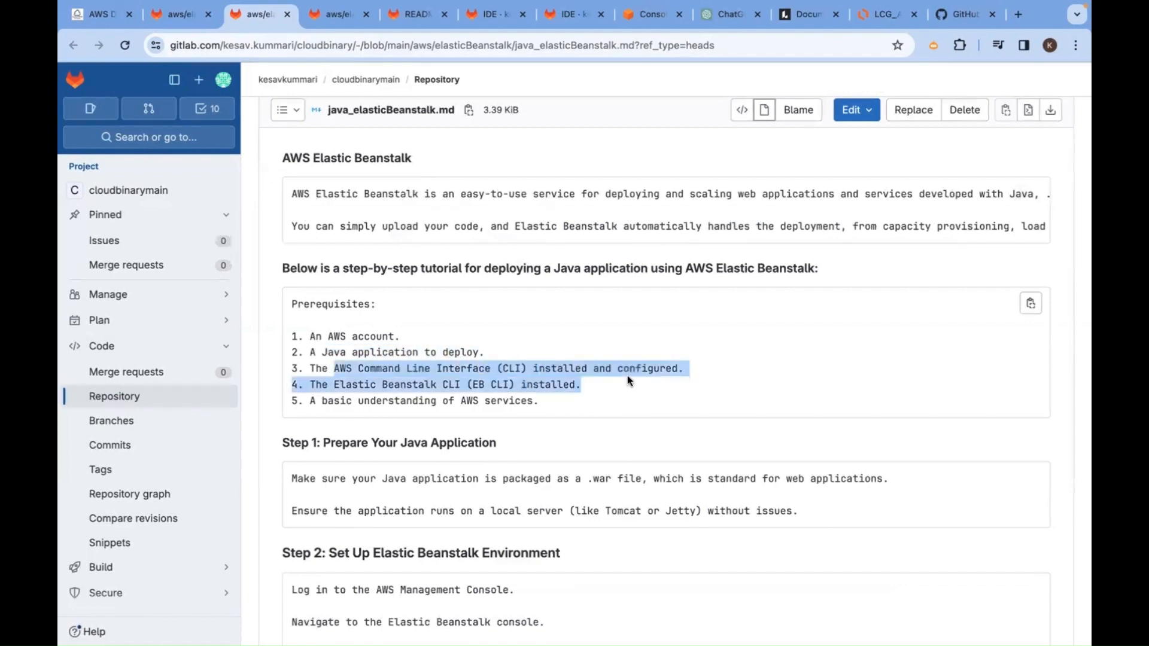
{"action": "left_click", "coordinate": [559, 396]}
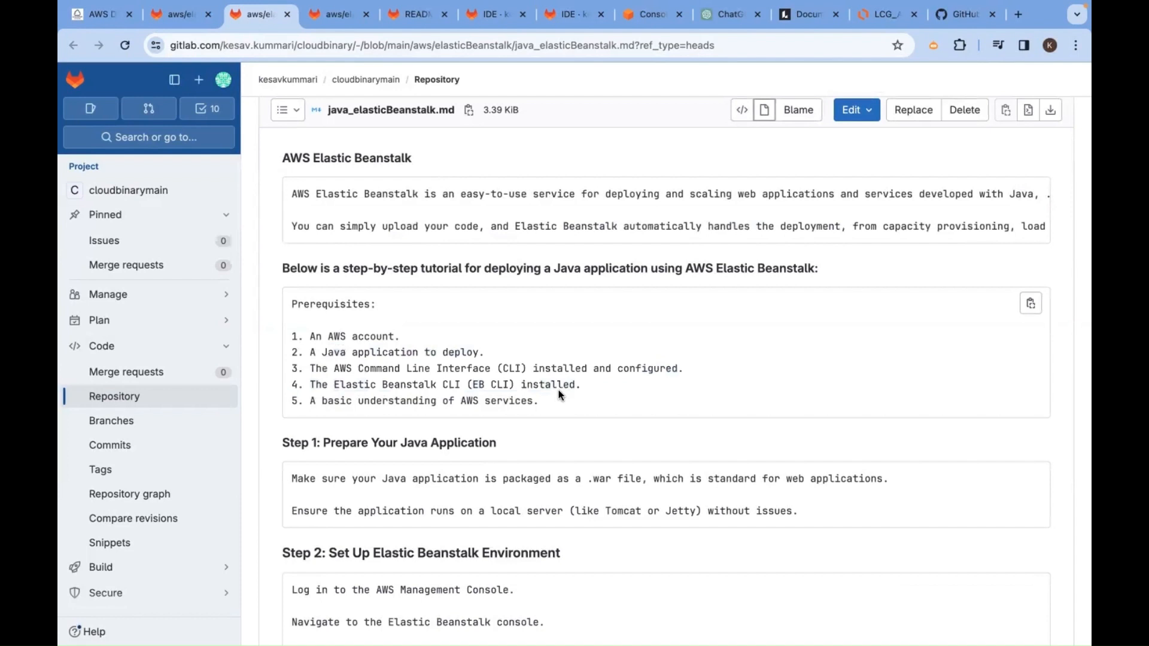
{"action": "scroll", "scroll_direction": "down", "scroll_amount": 3}
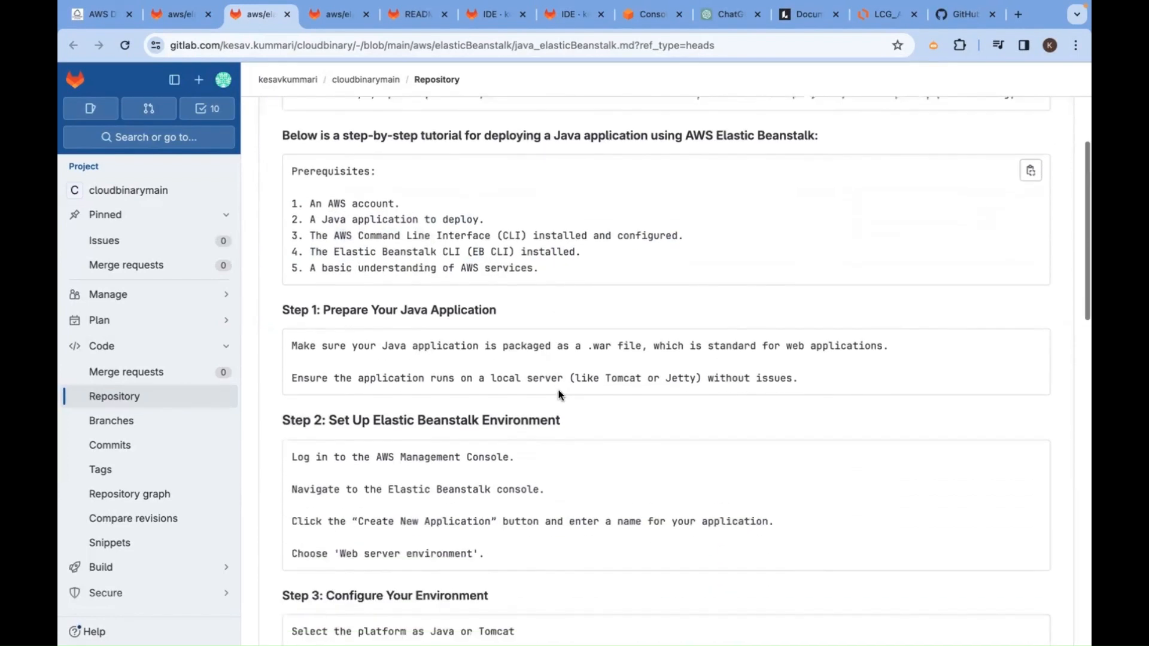
{"action": "scroll", "scroll_direction": "down", "scroll_amount": 3}
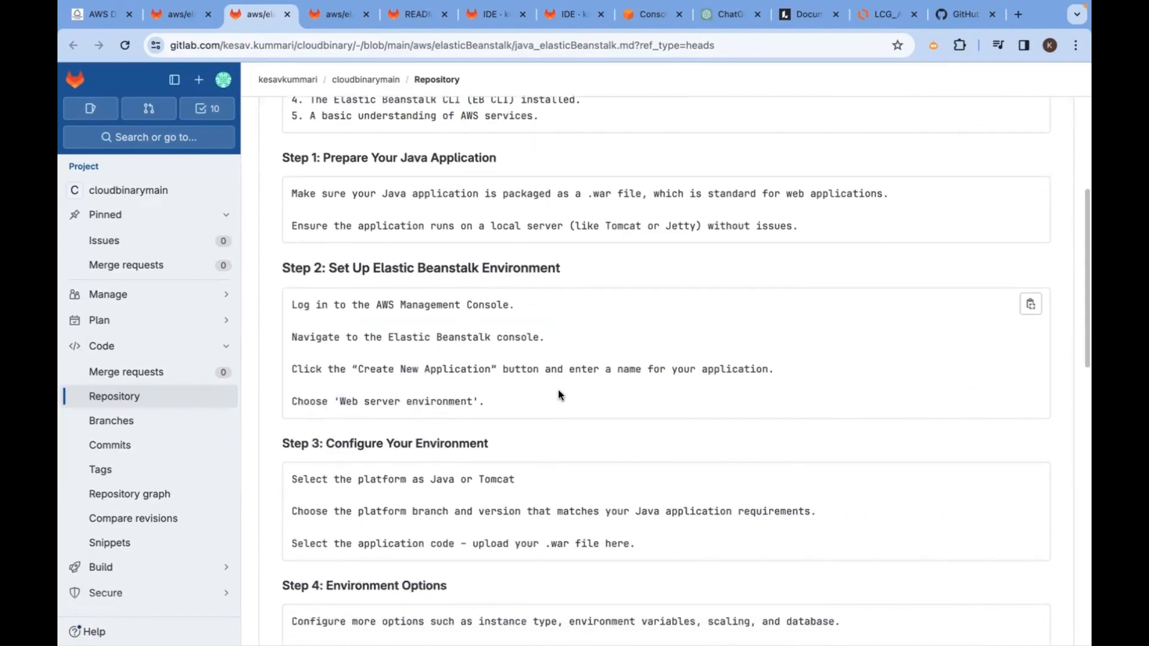
{"action": "mouse_move", "coordinate": [292, 194]}
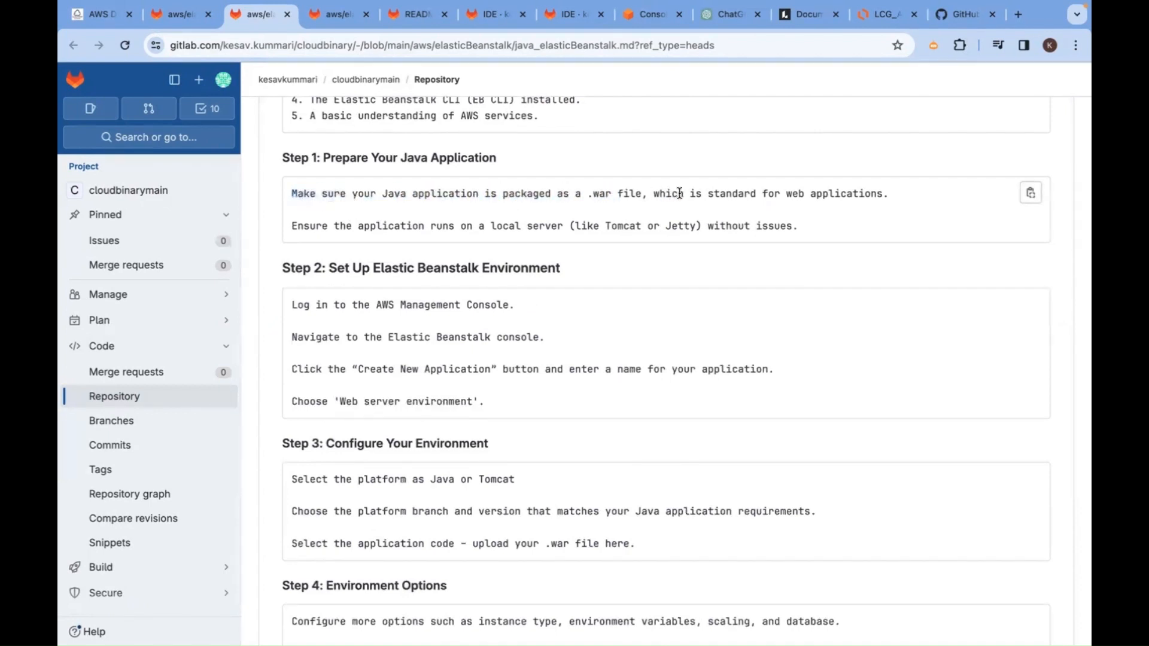
{"action": "mouse_move", "coordinate": [341, 243]}
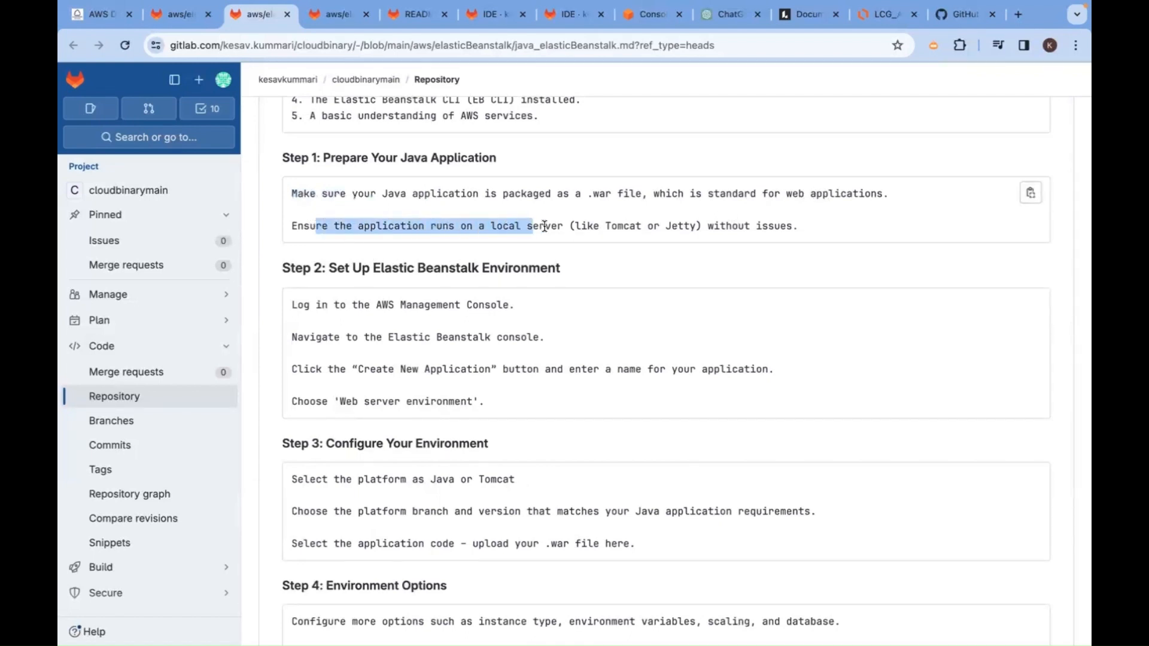
{"action": "double_click", "coordinate": [622, 226]}
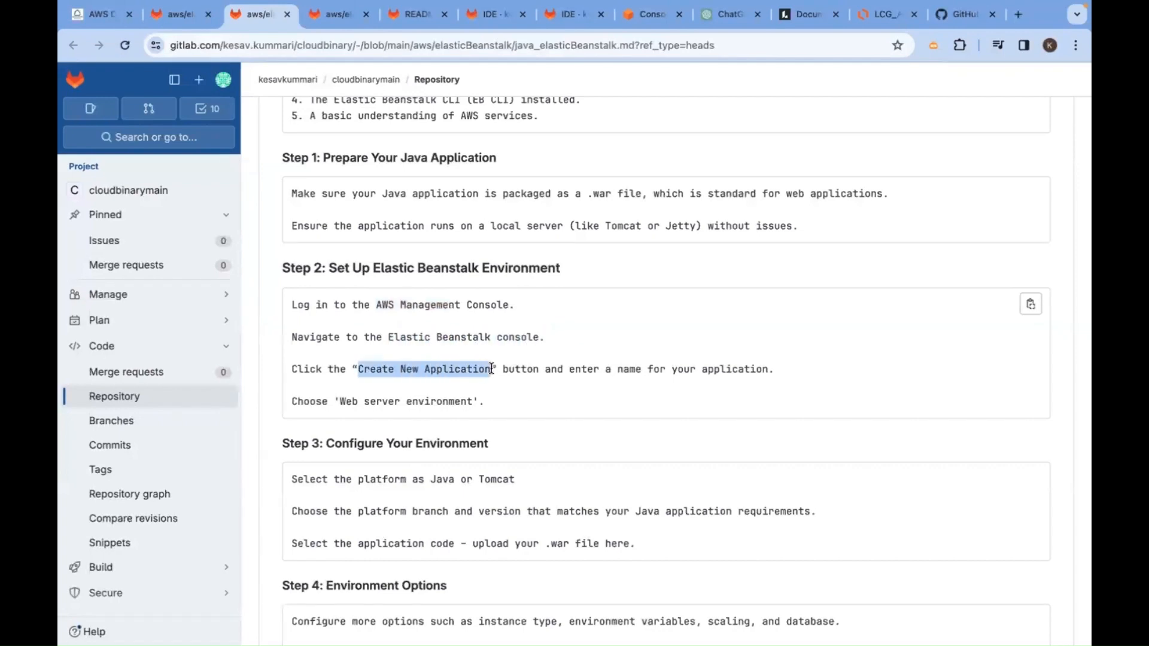
{"action": "scroll", "scroll_direction": "down", "scroll_amount": 3}
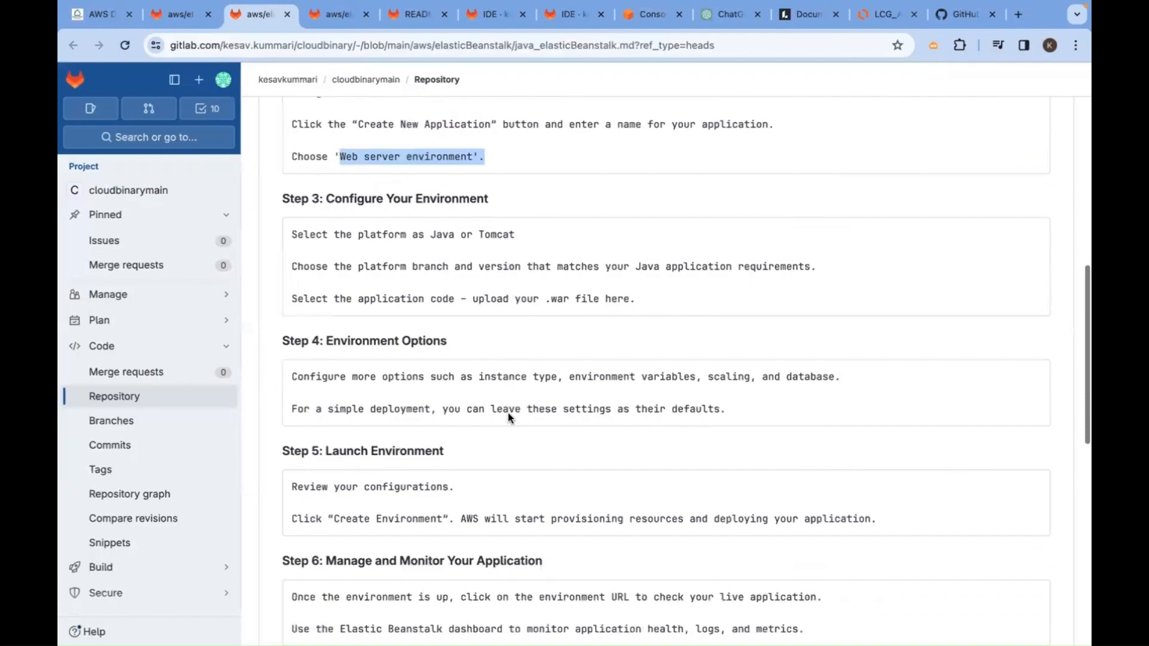
{"action": "scroll", "scroll_direction": "up", "scroll_amount": 3}
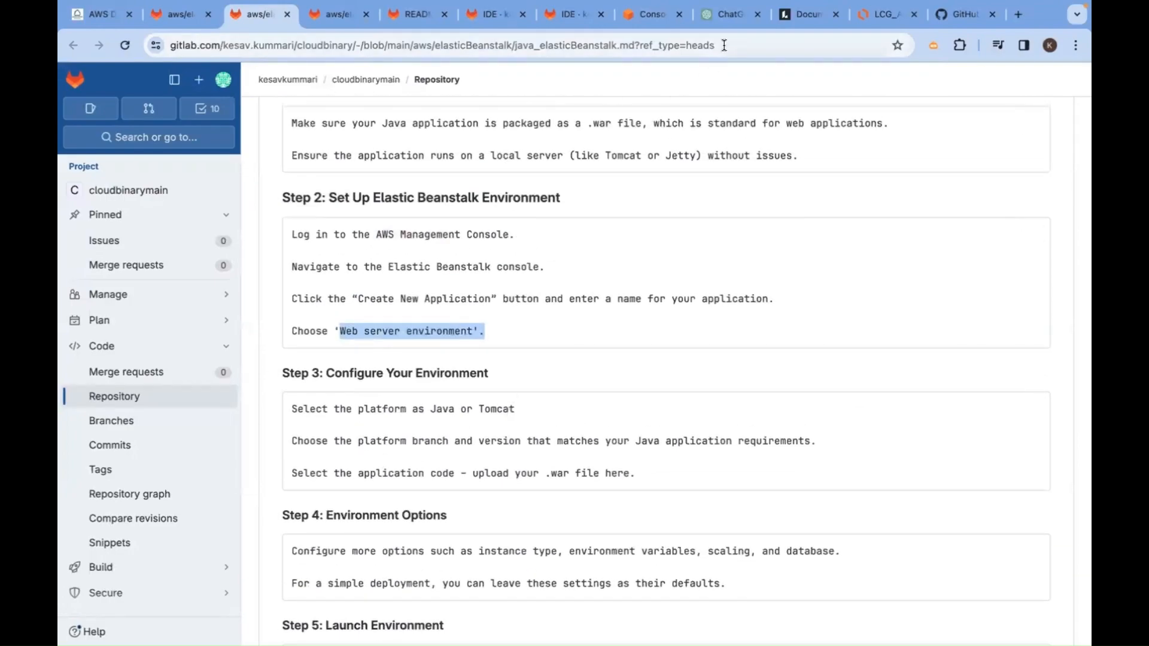